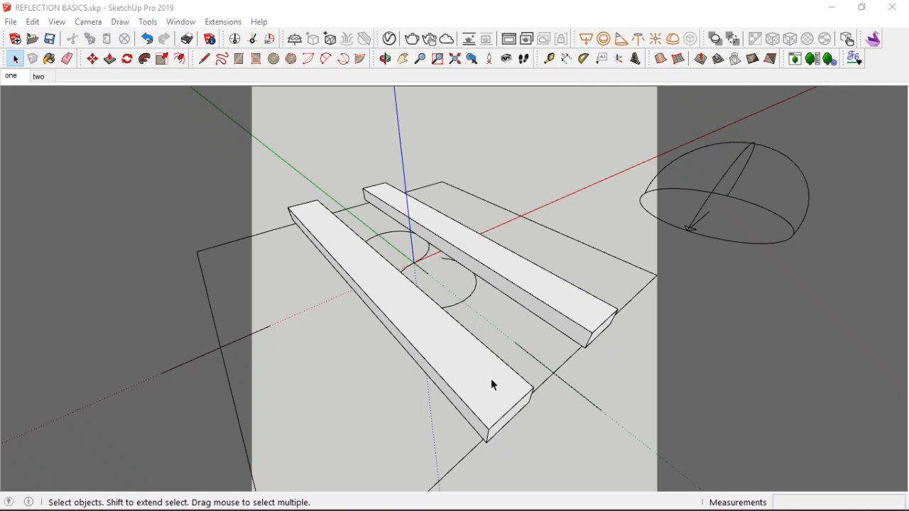
pyautogui.moveTo(499, 388)
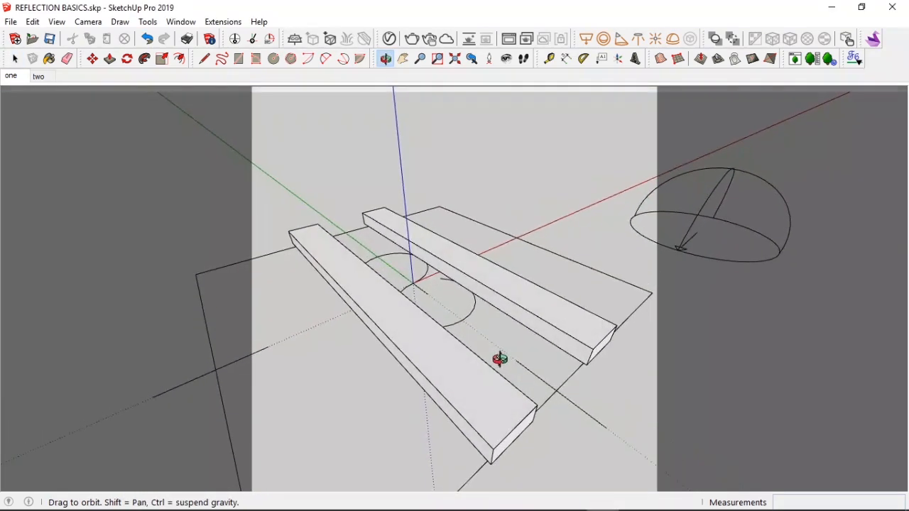
# - Open the V-Ray Asset Editor materials list and preview 'Dark Wood with reflection map'
pyautogui.click(15, 58)
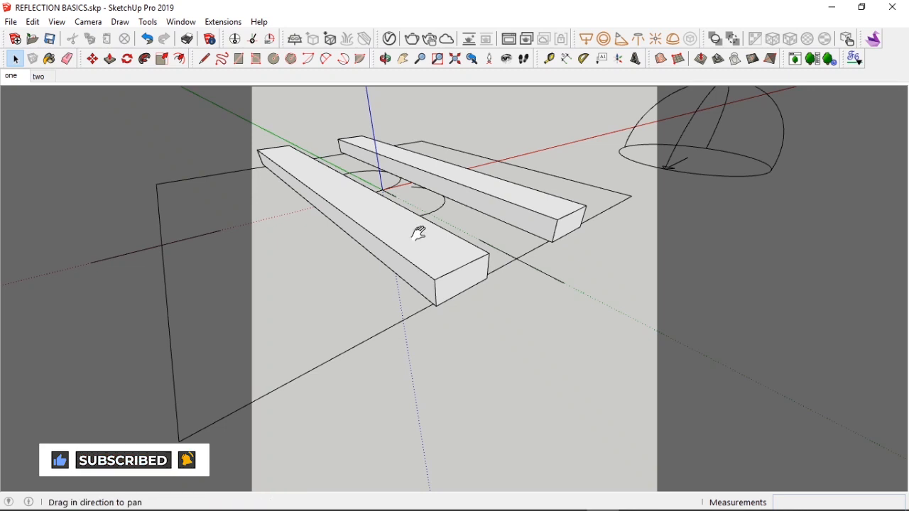
pyautogui.moveTo(419, 232); pyautogui.dragTo(443, 302)
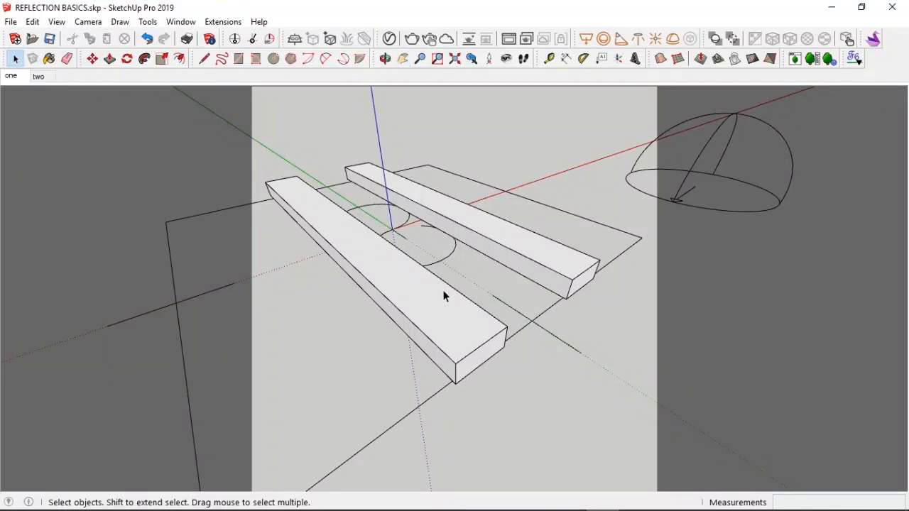
pyautogui.moveTo(462, 317)
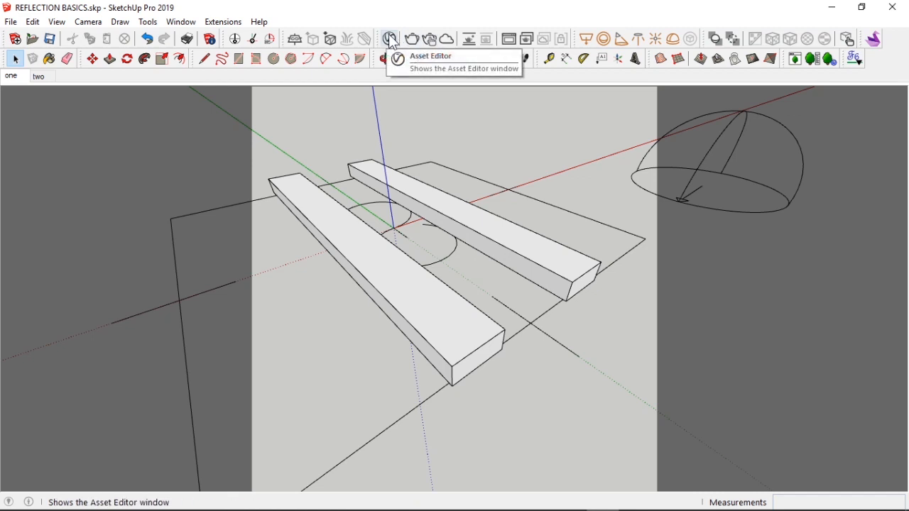
pyautogui.click(391, 39)
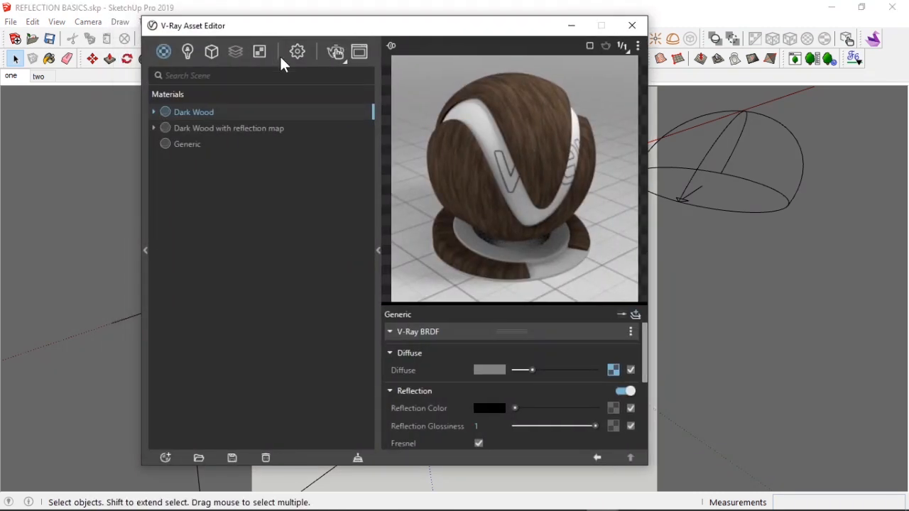
pyautogui.moveTo(236, 118)
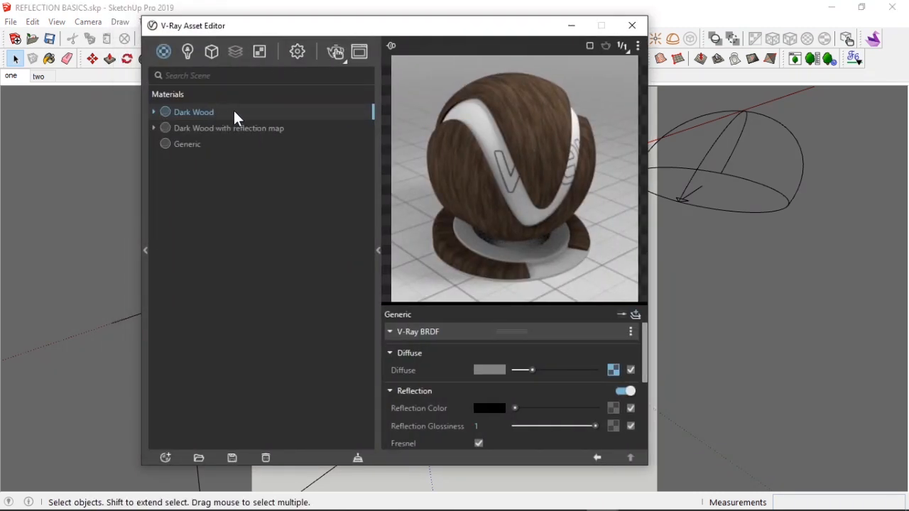
pyautogui.moveTo(250, 138)
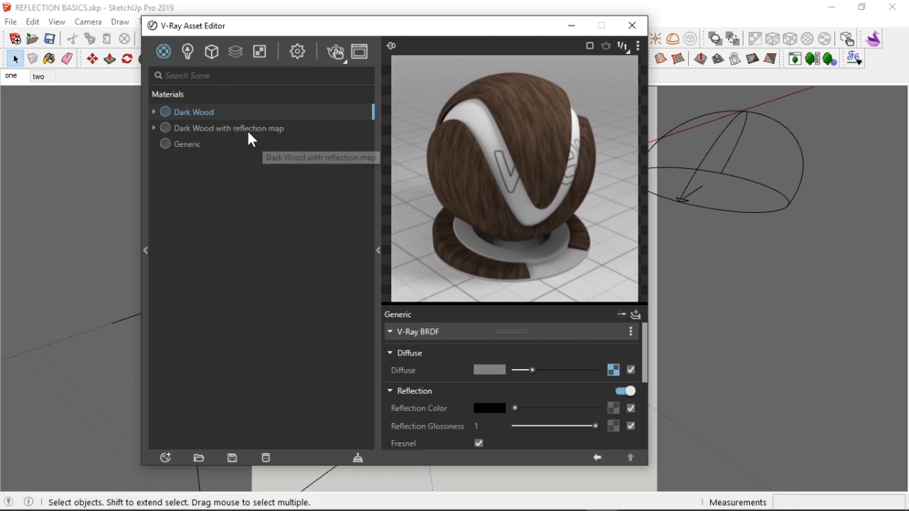
pyautogui.moveTo(473, 107)
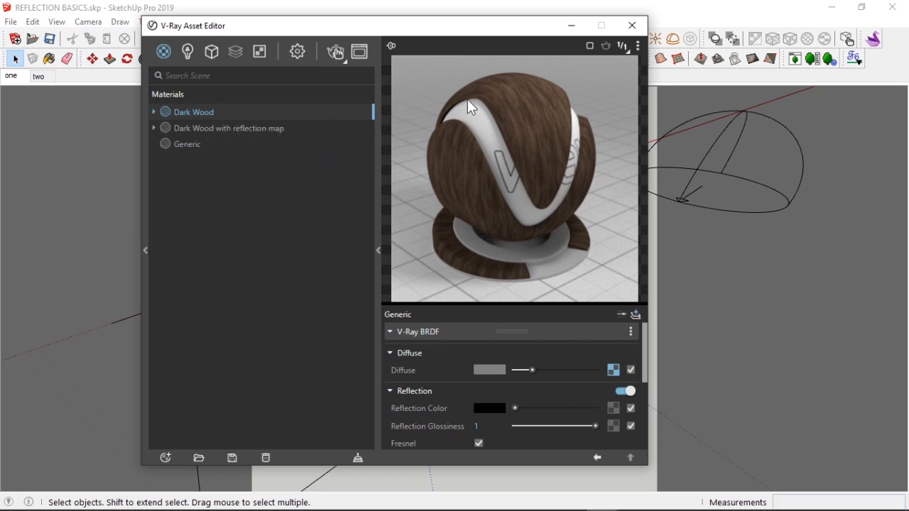
pyautogui.moveTo(554, 159)
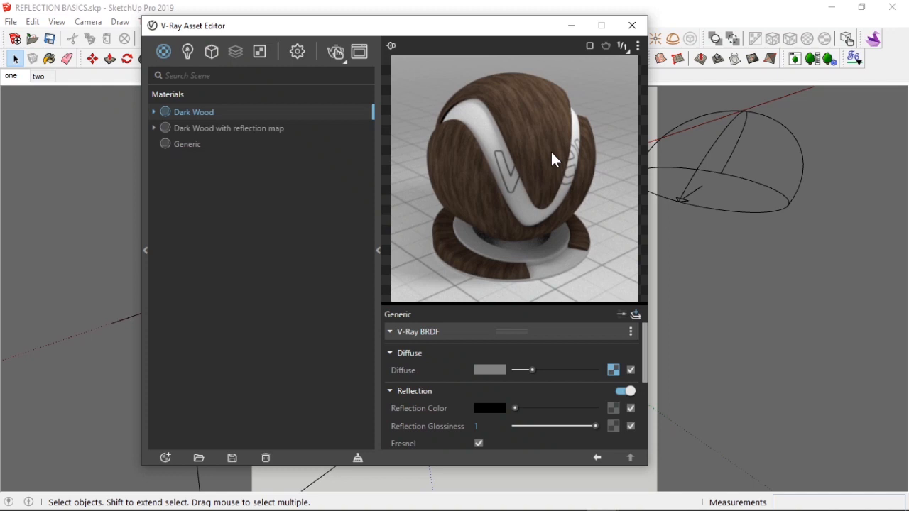
pyautogui.moveTo(613, 369)
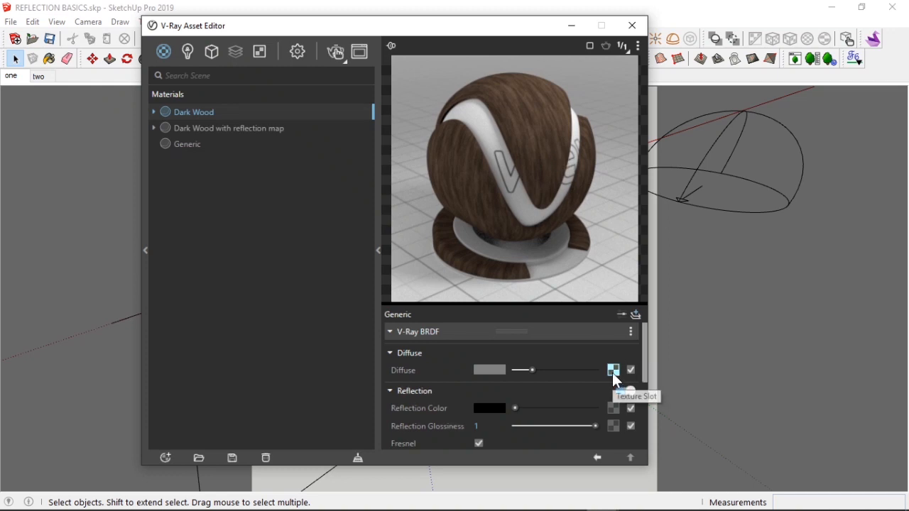
pyautogui.click(613, 370)
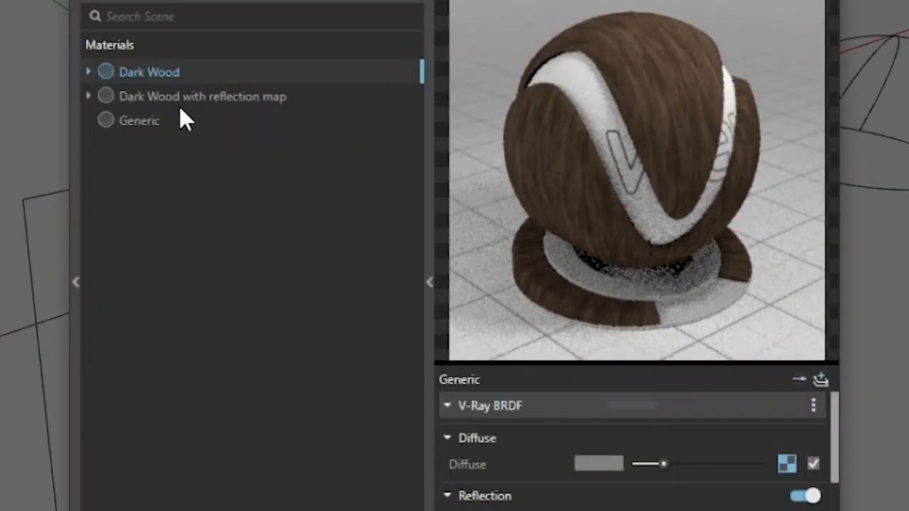
pyautogui.moveTo(206, 99)
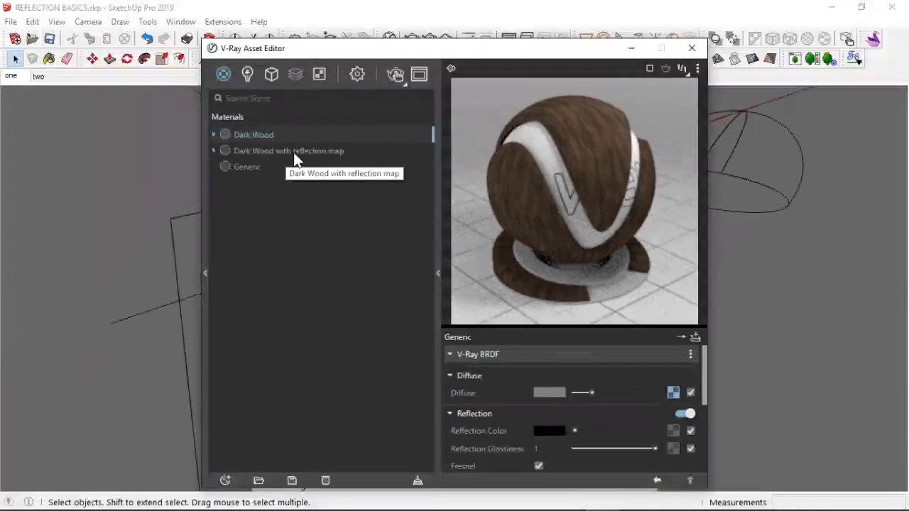
pyautogui.click(288, 151)
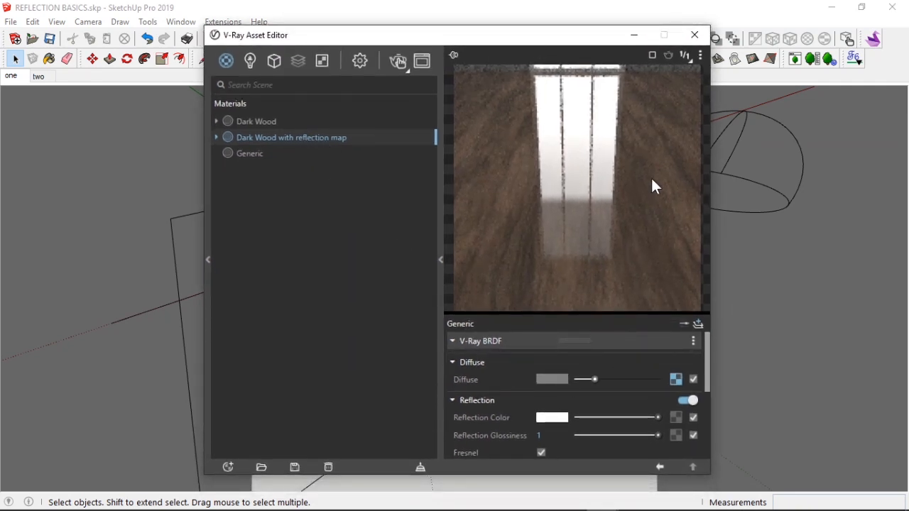
pyautogui.click(255, 121)
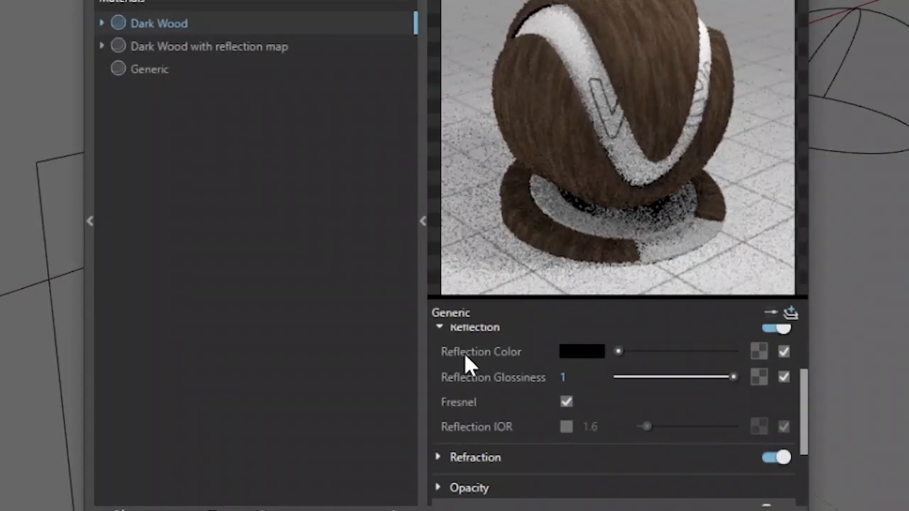
pyautogui.moveTo(513, 383)
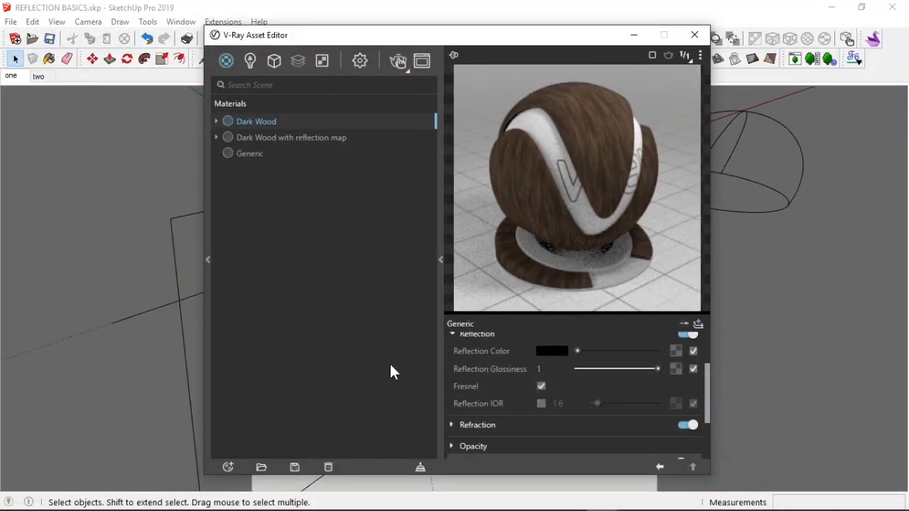
pyautogui.moveTo(449, 371)
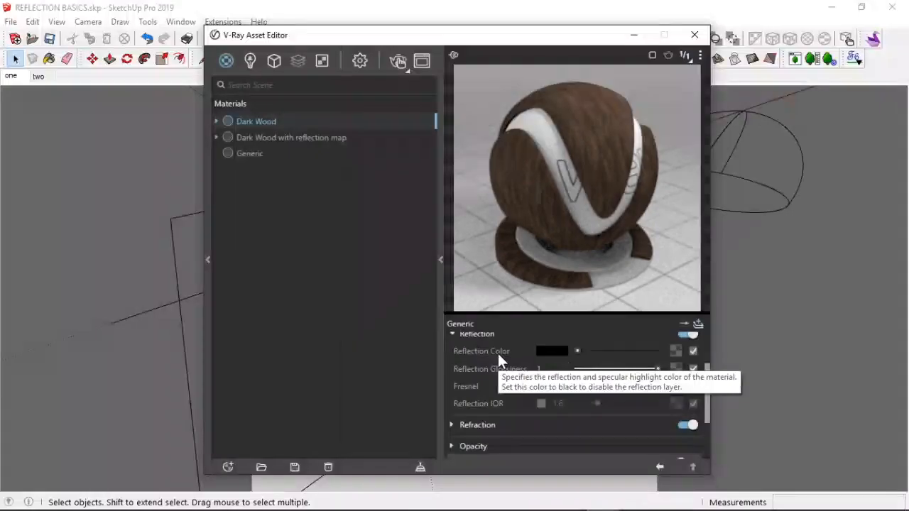
pyautogui.click(291, 137)
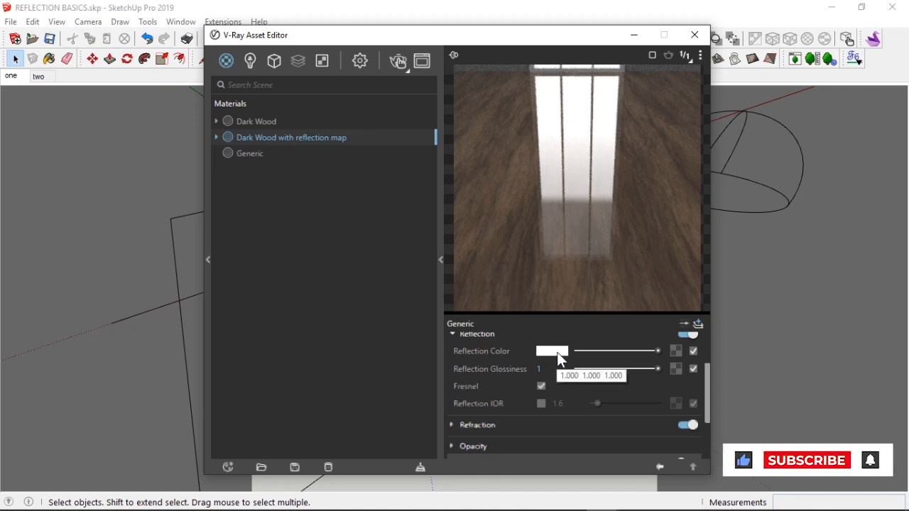
# - Try red and blue Reflection Colors on the reflection-map wood, ending on white
pyautogui.click(552, 351)
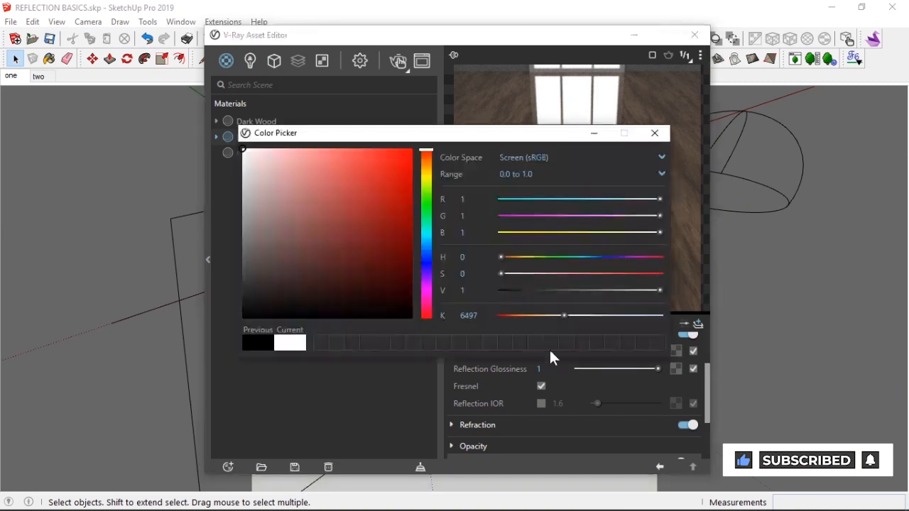
pyautogui.click(654, 133)
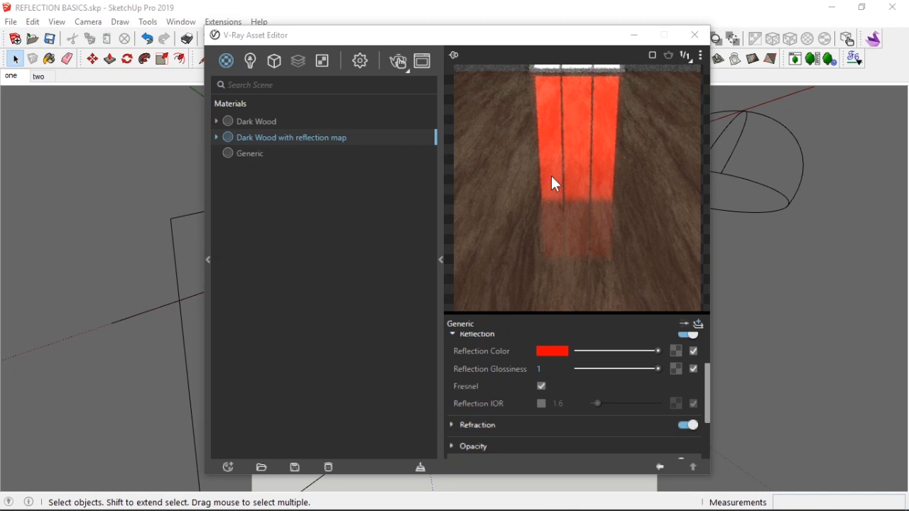
pyautogui.click(551, 351)
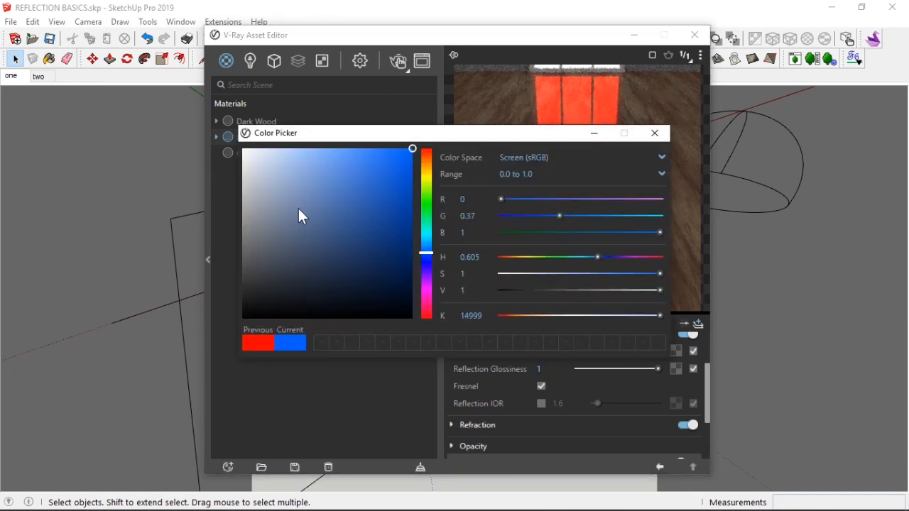
pyautogui.click(653, 133)
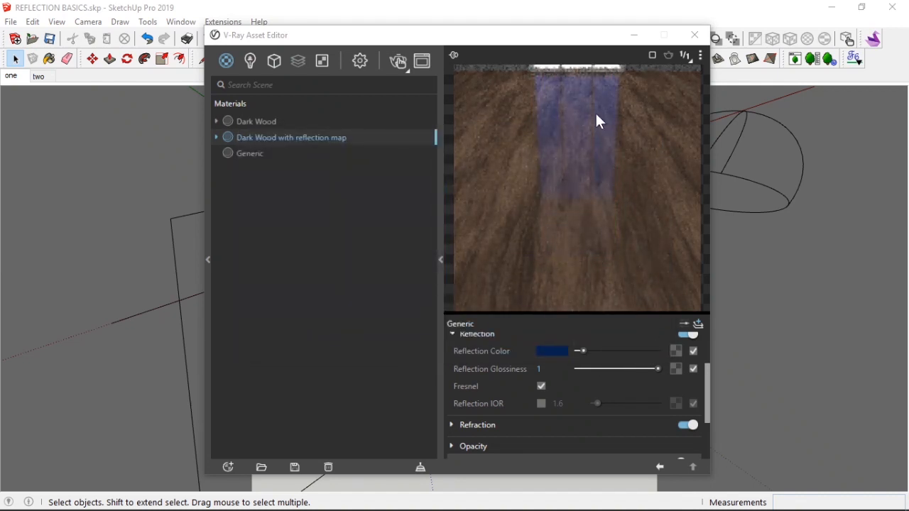
pyautogui.click(552, 350)
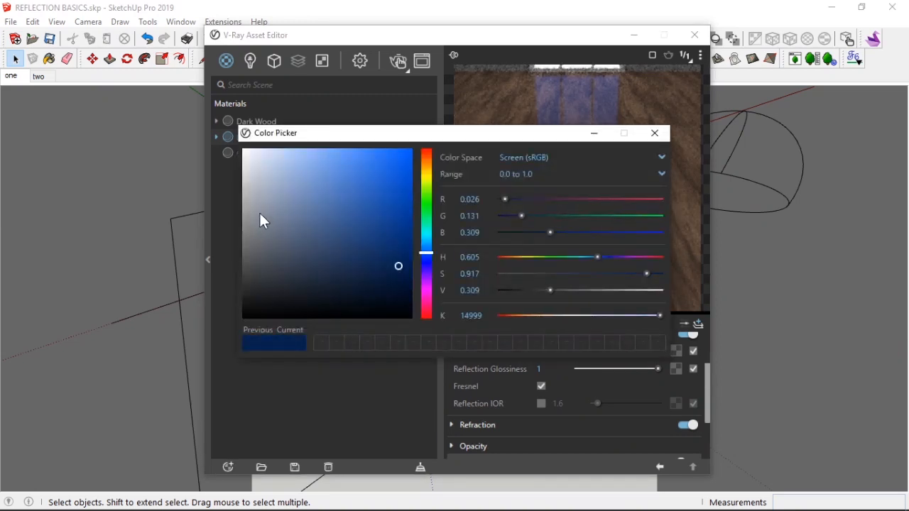
pyautogui.click(654, 133)
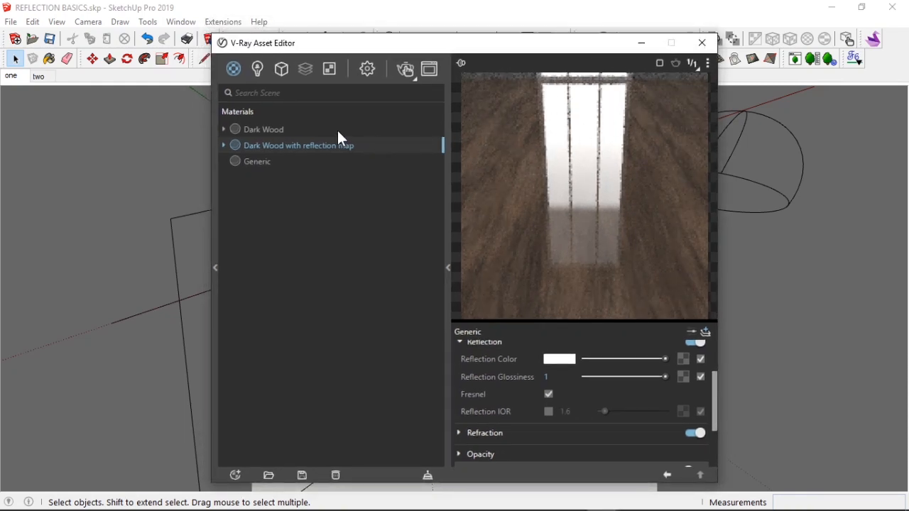
pyautogui.click(262, 128)
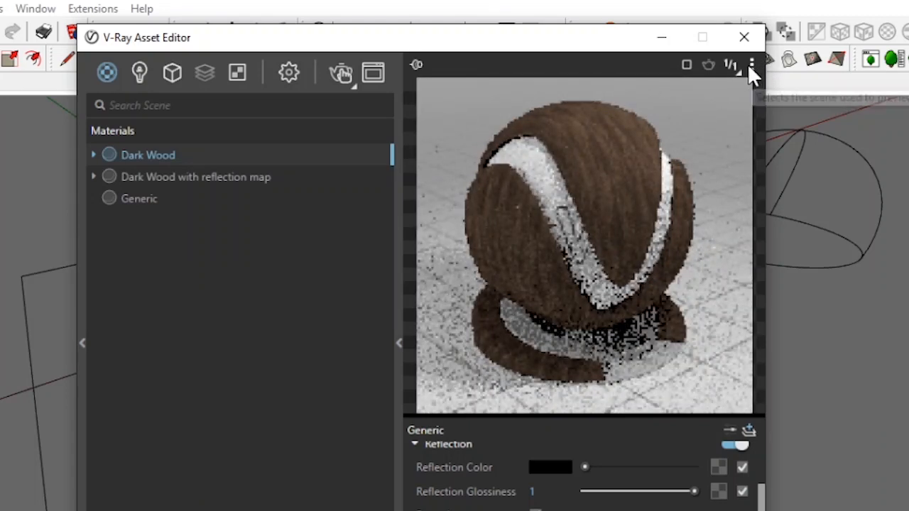
pyautogui.click(751, 65)
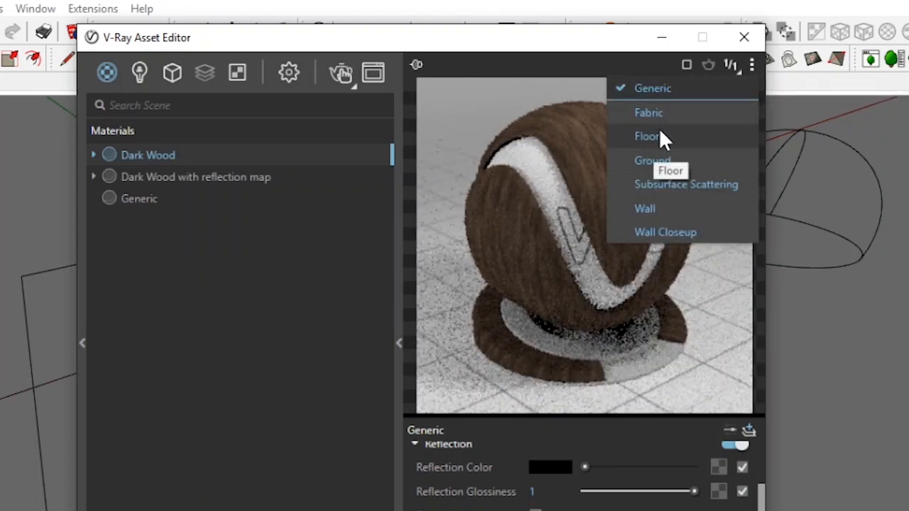
pyautogui.moveTo(663, 121)
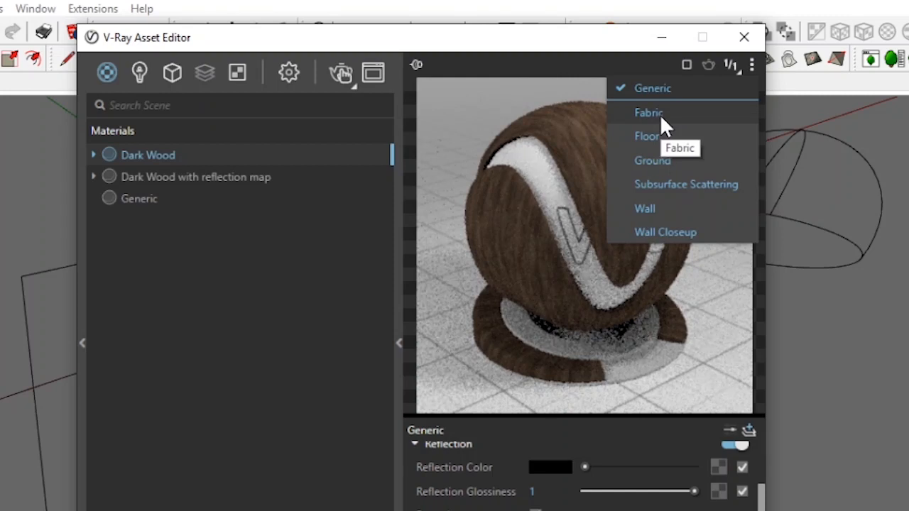
pyautogui.moveTo(671, 159)
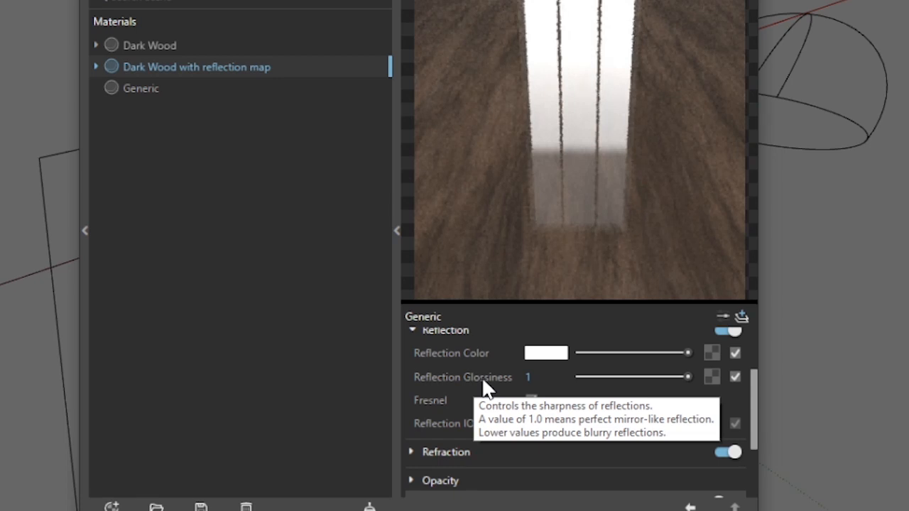
pyautogui.moveTo(596, 397)
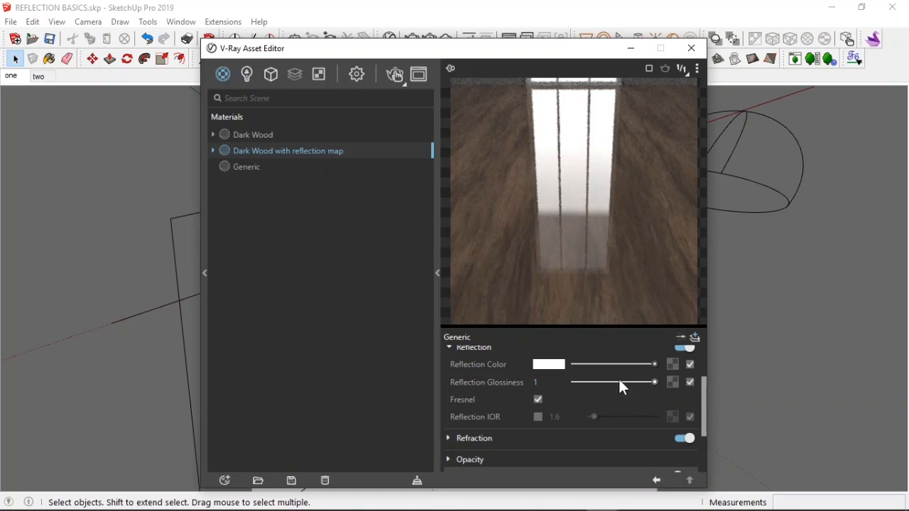
# - Reveal the Diffuse wood bitmap texture with its image file and sRGB colour space
pyautogui.moveTo(654, 383); pyautogui.dragTo(618, 383)
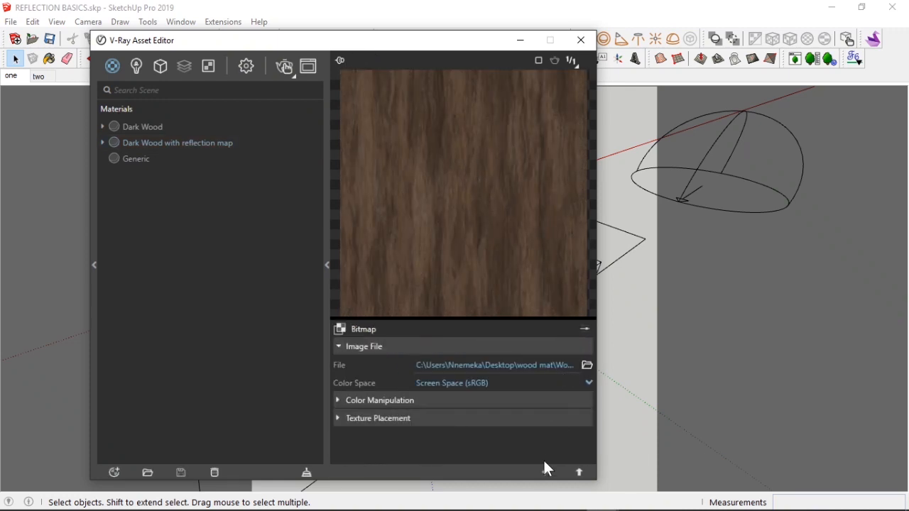
pyautogui.click(177, 143)
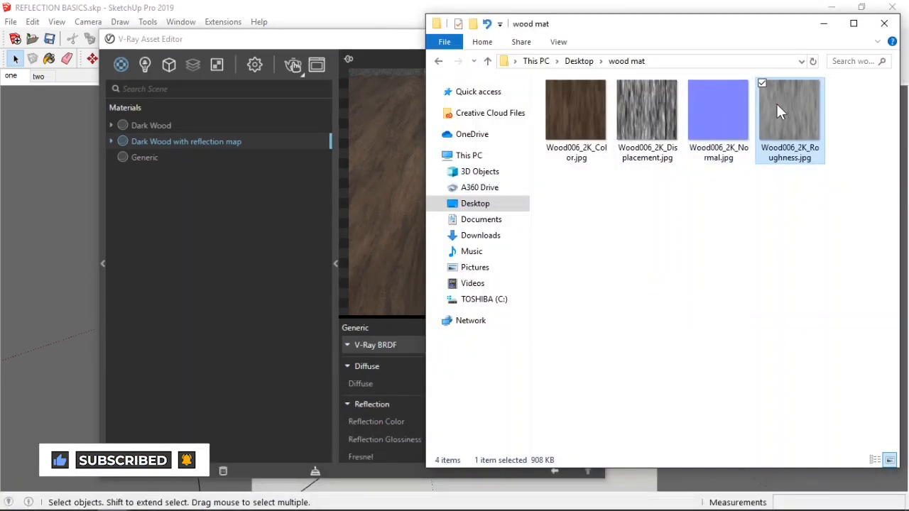
# - Inspect Wood006_2K_Roughness.jpg in Windows Photo Viewer, then move the material editor aside
pyautogui.doubleClick(789, 109)
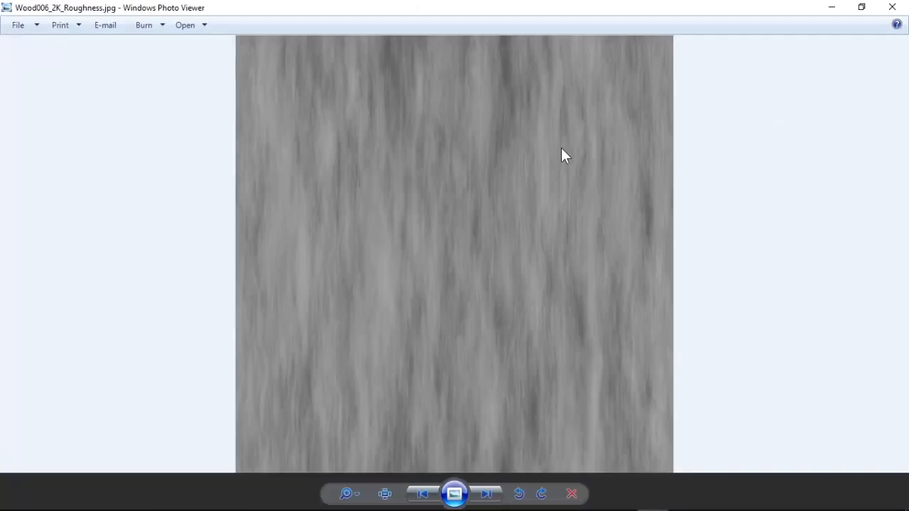
pyautogui.moveTo(602, 171)
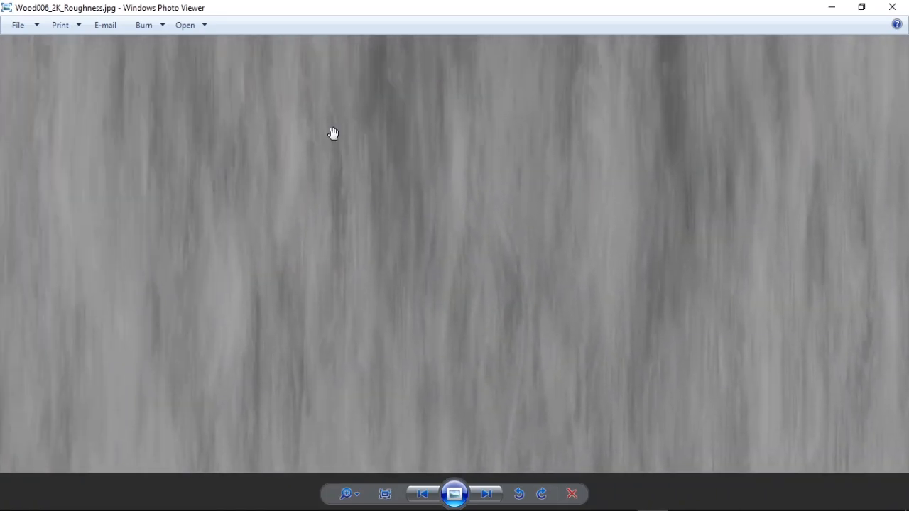
pyautogui.click(384, 494)
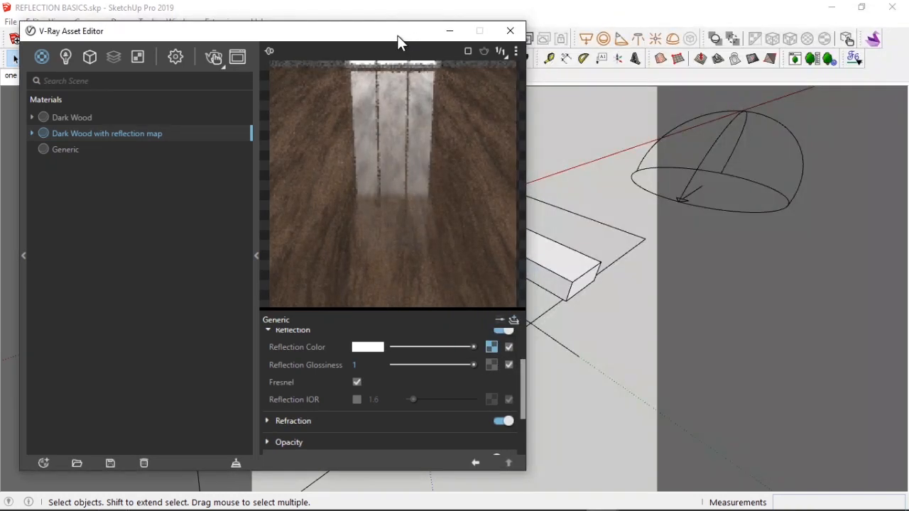
pyautogui.moveTo(401, 30); pyautogui.dragTo(385, 31)
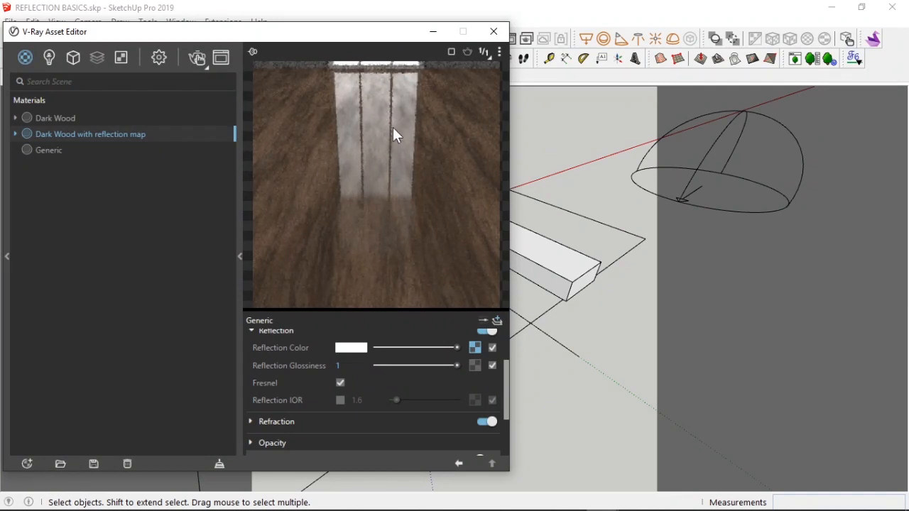
pyautogui.moveTo(382, 128)
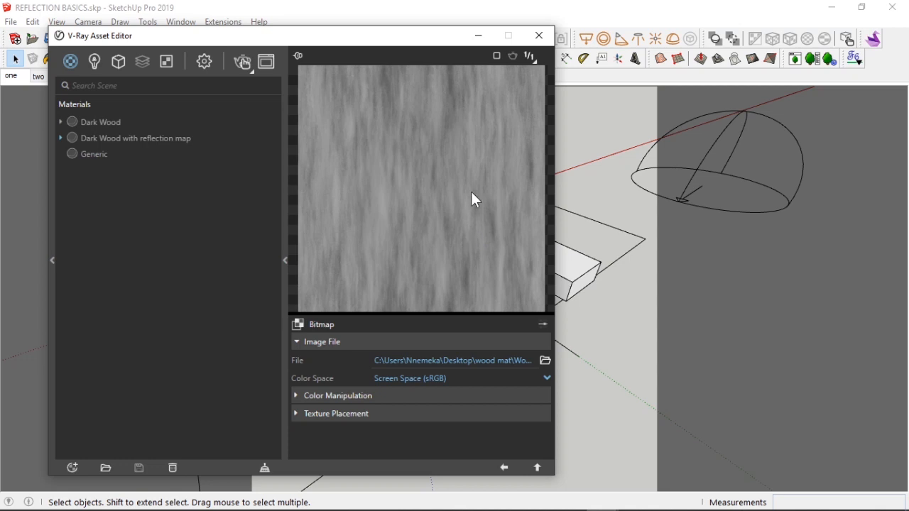
# - Move the roughness map to the Reflection Glossiness slot and open its Bitmap settings
pyautogui.click(136, 138)
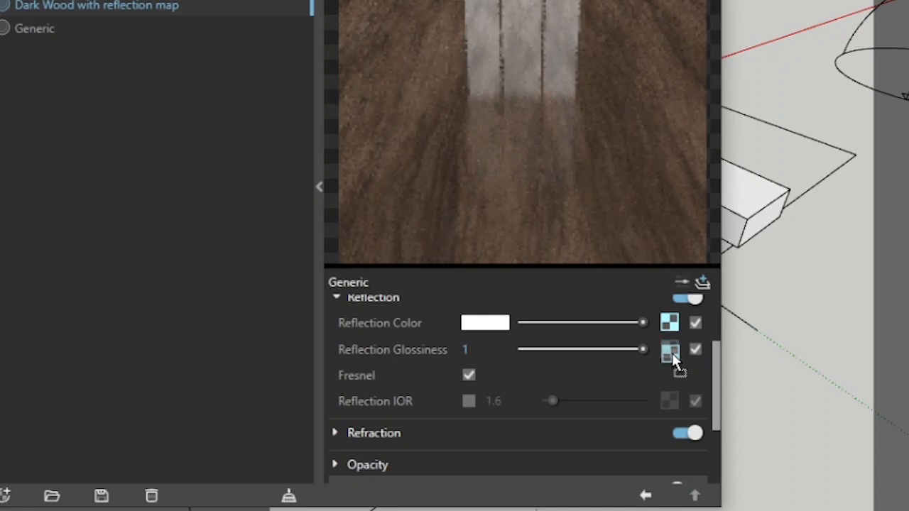
pyautogui.rightClick(669, 349)
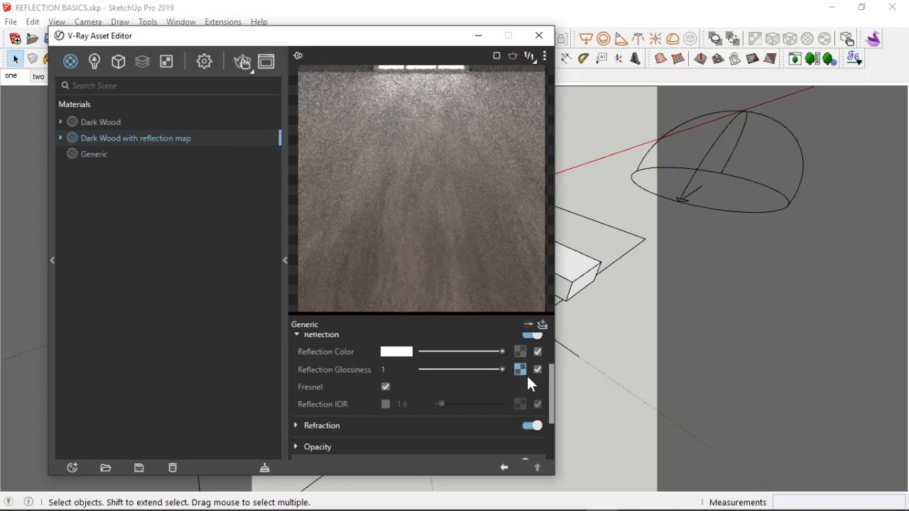
pyautogui.click(520, 351)
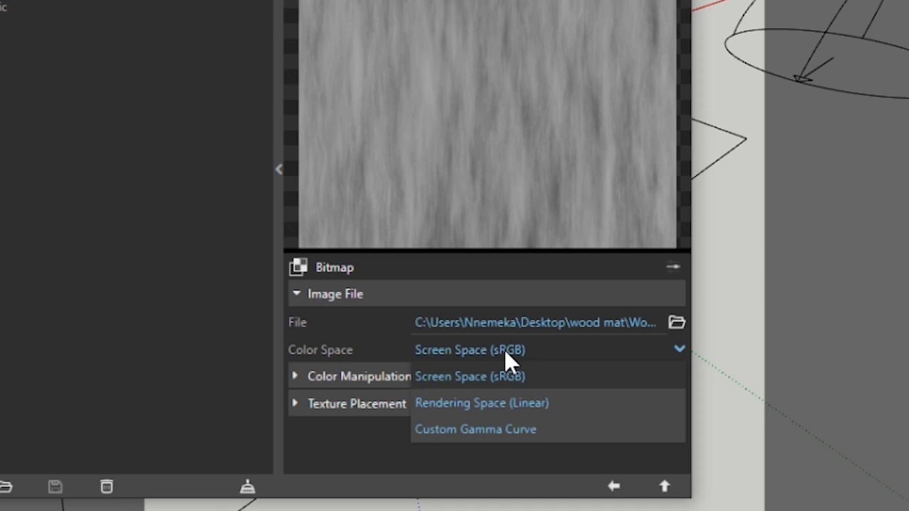
# - Check the roughness bitmap's Color Space options: sRGB, Linear, custom gamma
pyautogui.click(469, 375)
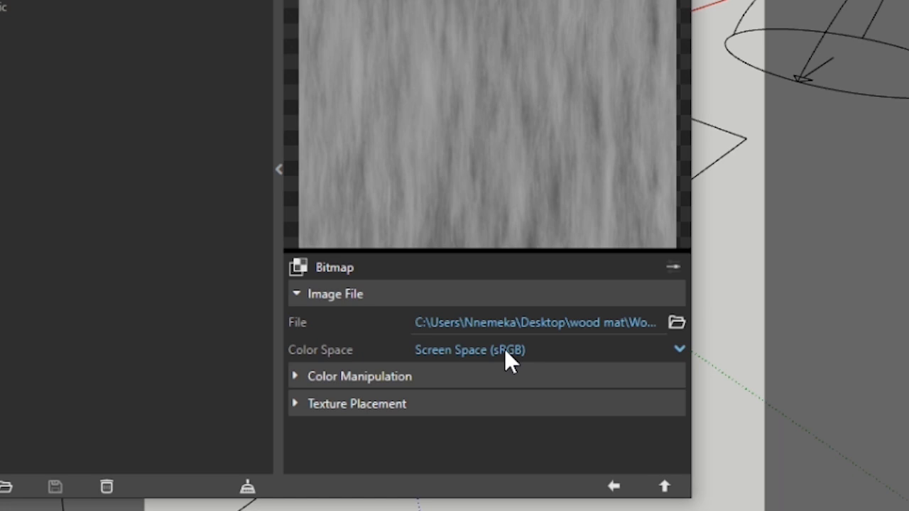
pyautogui.click(469, 349)
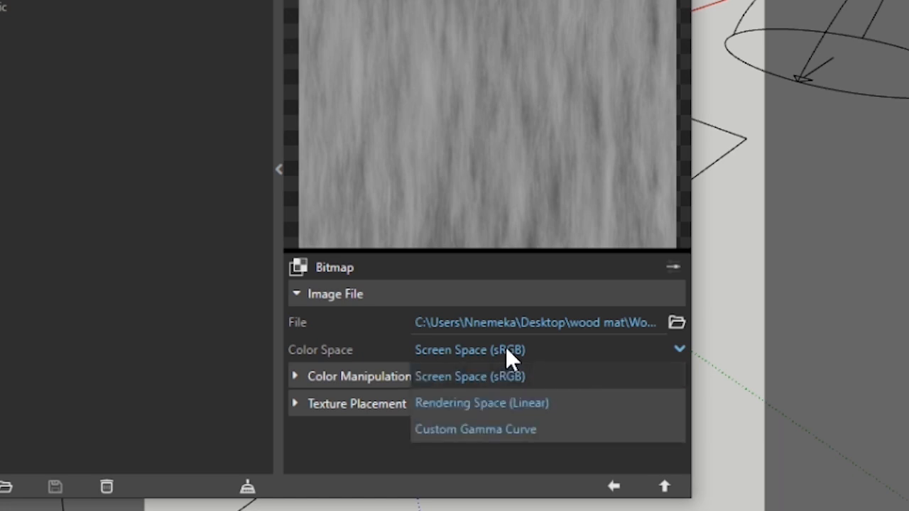
pyautogui.click(481, 403)
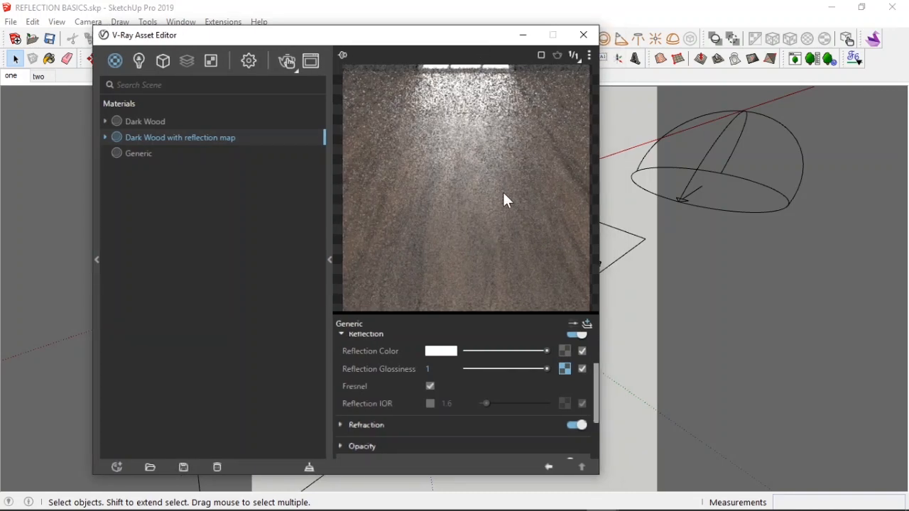
pyautogui.moveTo(492, 164)
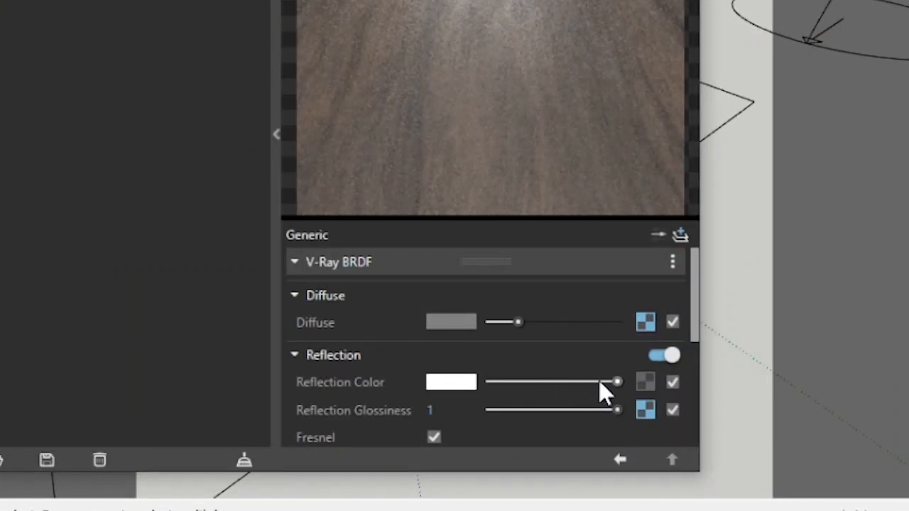
# - Adjust the reflection-map wood's Reflection Color slider to a light grey
pyautogui.moveTo(612, 382); pyautogui.dragTo(543, 382)
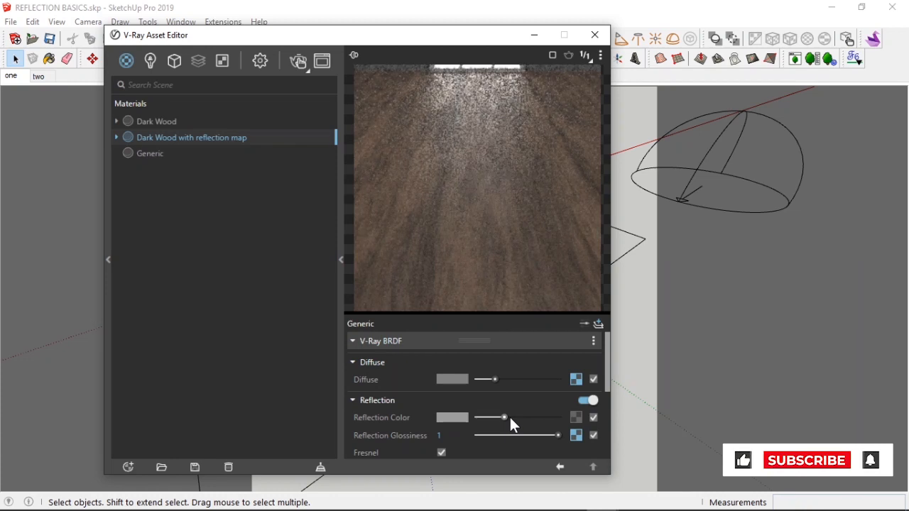
pyautogui.moveTo(504, 417); pyautogui.dragTo(524, 417)
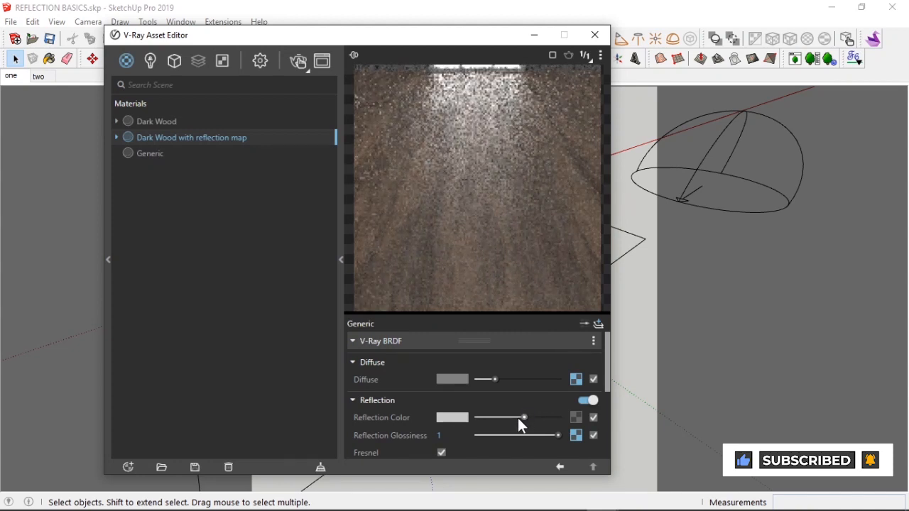
pyautogui.moveTo(524, 418); pyautogui.dragTo(516, 418)
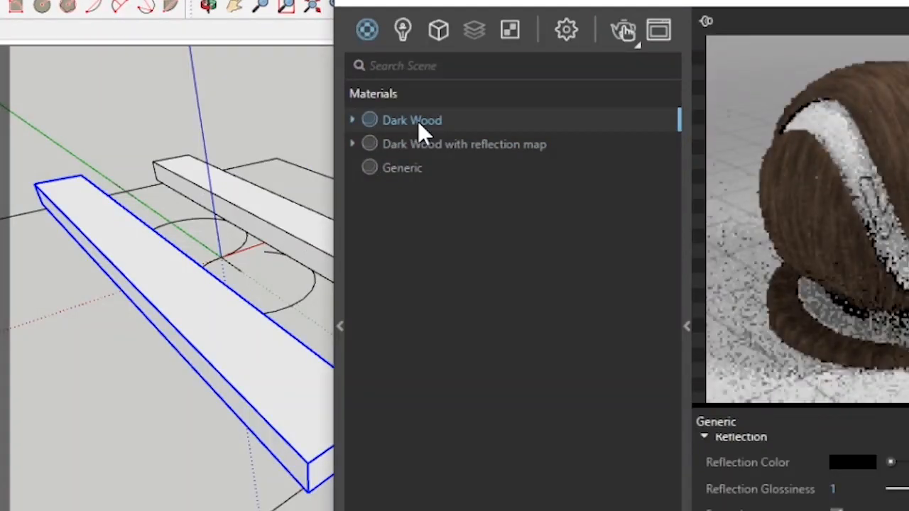
# - Apply Dark Wood to the near plank, reflection-map wood to the far plank, then select scene 'two'
pyautogui.rightClick(412, 120)
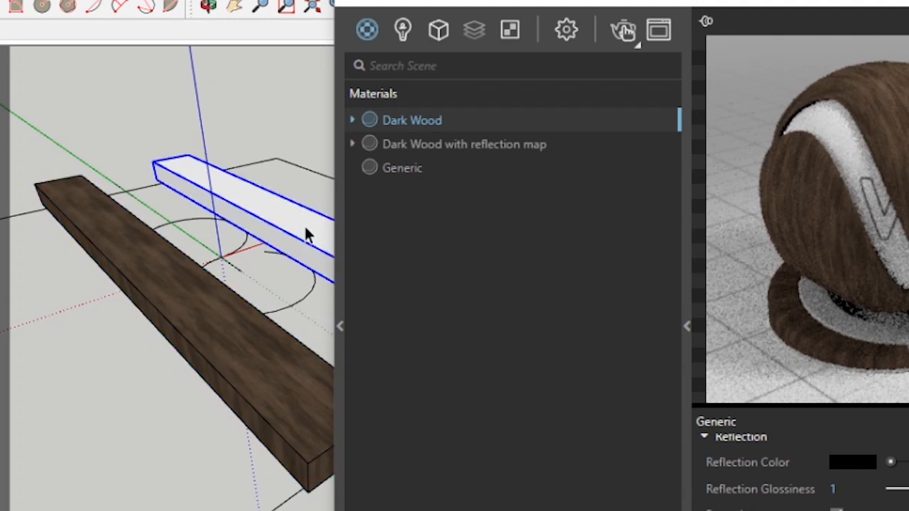
pyautogui.click(462, 144)
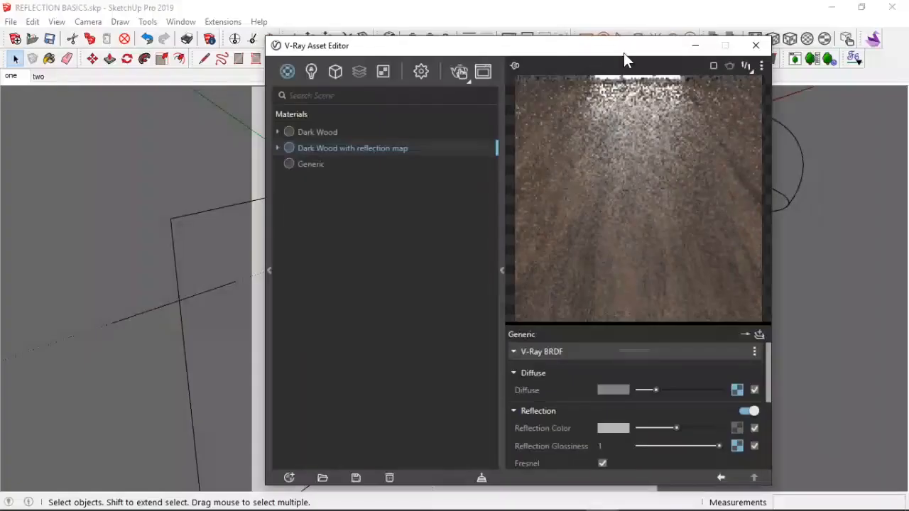
pyautogui.click(755, 45)
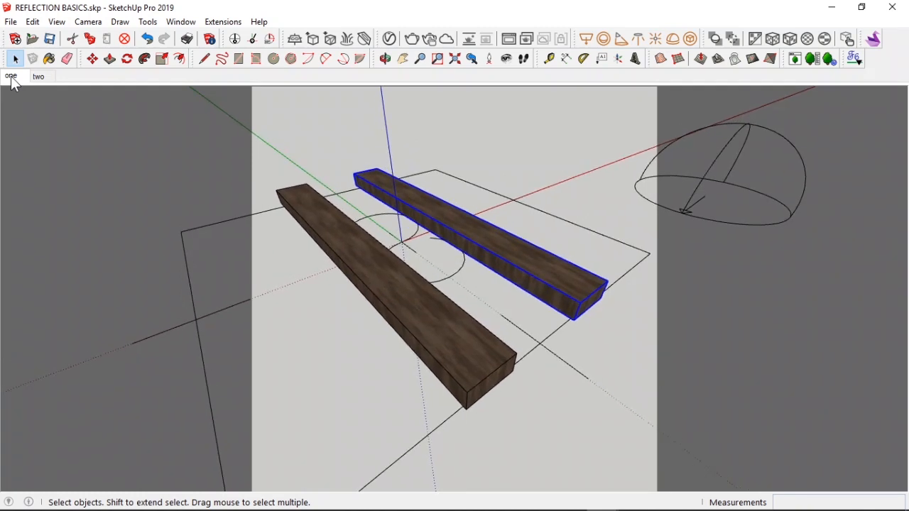
pyautogui.click(38, 76)
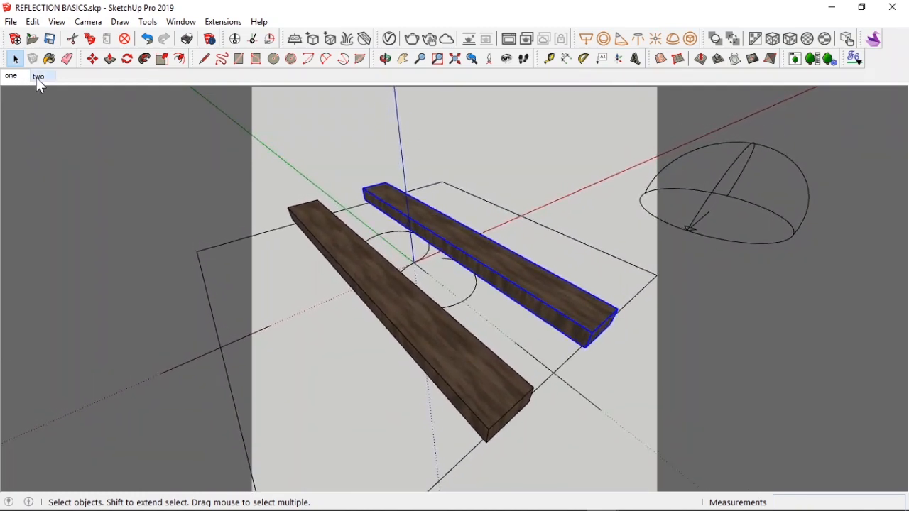
pyautogui.moveTo(430, 39)
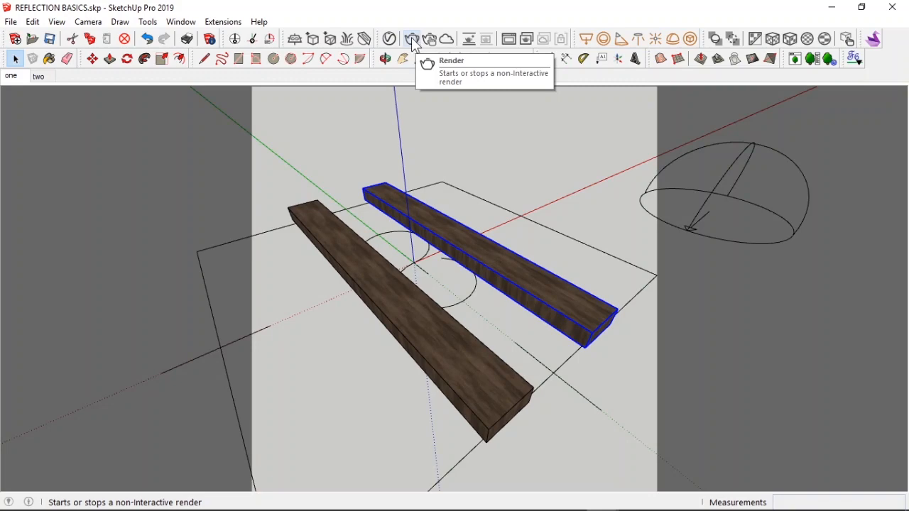
# - Render scene 'two' with V-Ray at 450x450, then re-render to show the wood textures
pyautogui.click(412, 39)
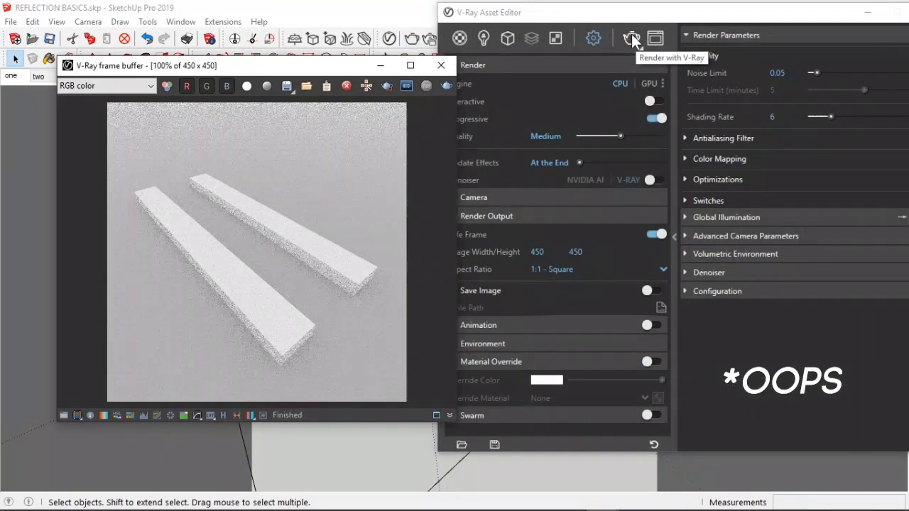
pyautogui.click(631, 39)
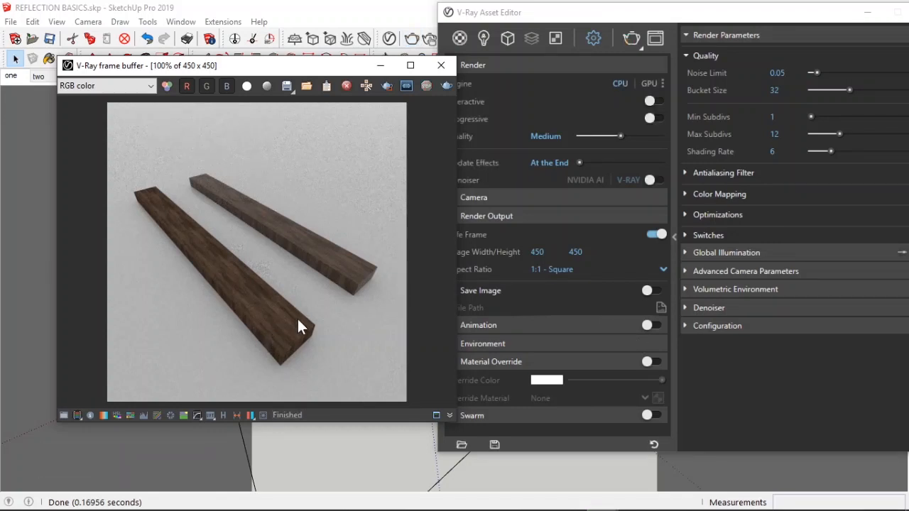
pyautogui.moveTo(298, 337)
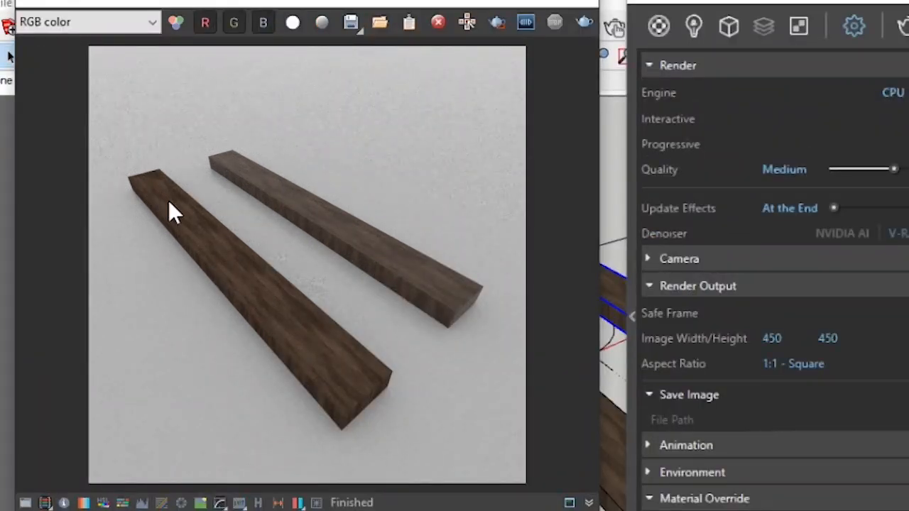
pyautogui.moveTo(268, 245)
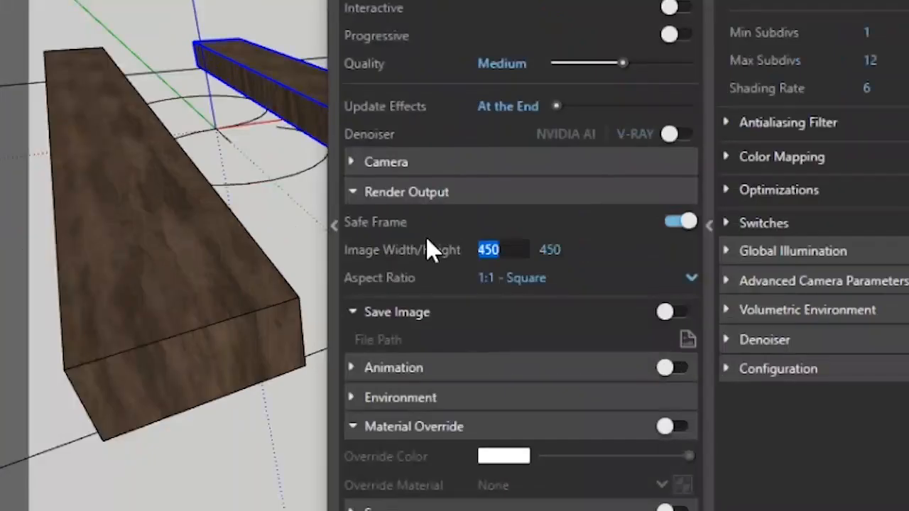
# - Set Render Output width and height to 1000 and render again with V-Ray
pyautogui.write('800')
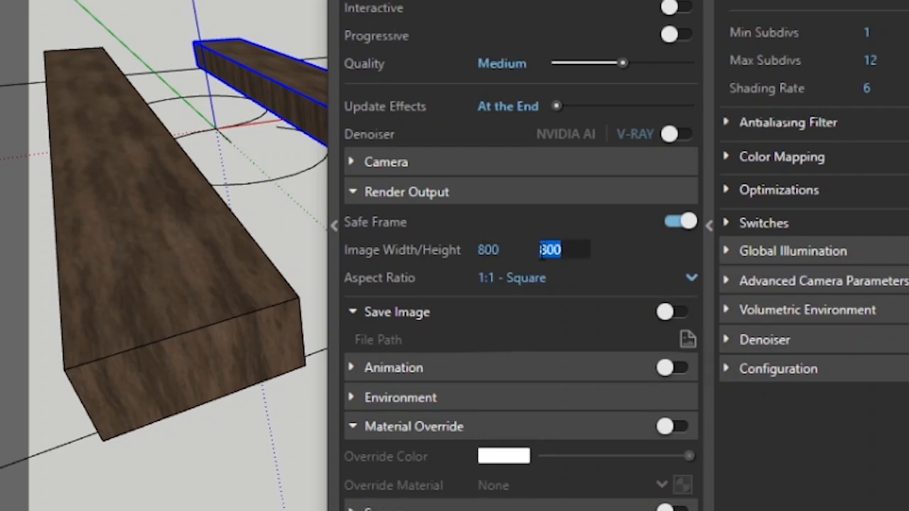
pyautogui.click(488, 249)
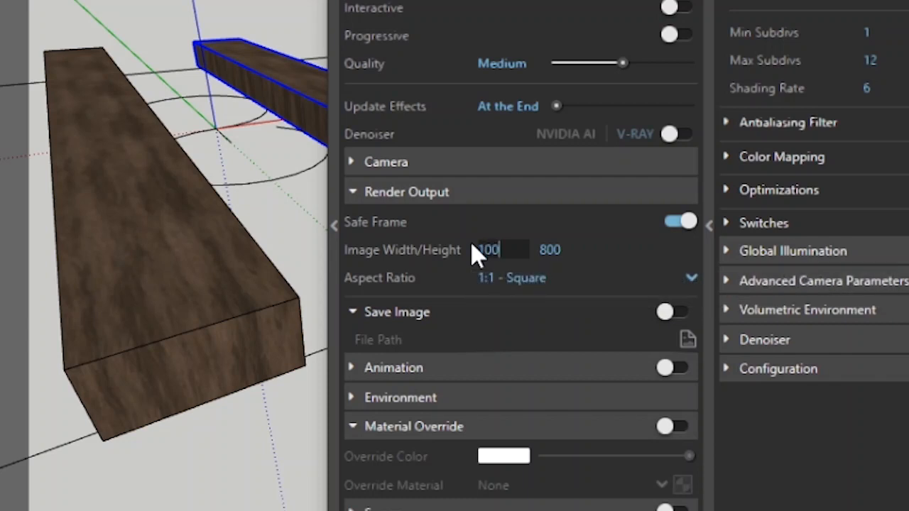
pyautogui.write('1000')
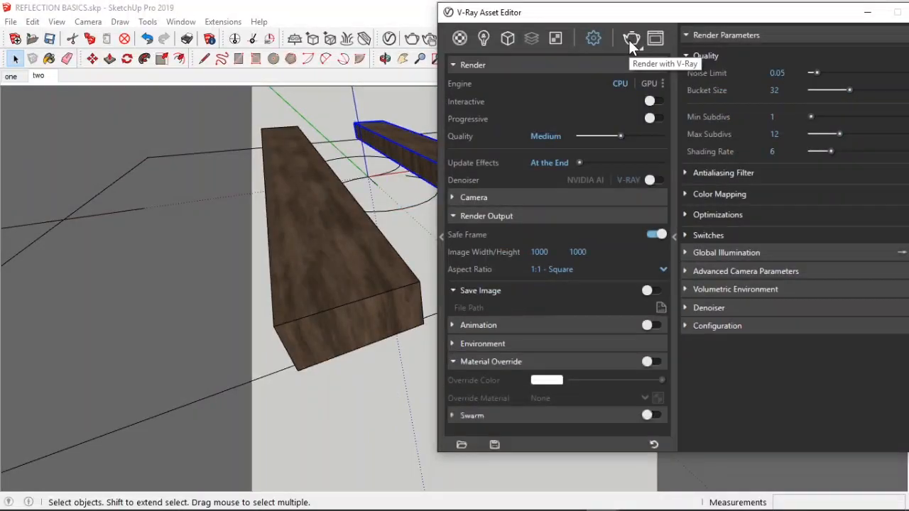
pyautogui.click(631, 38)
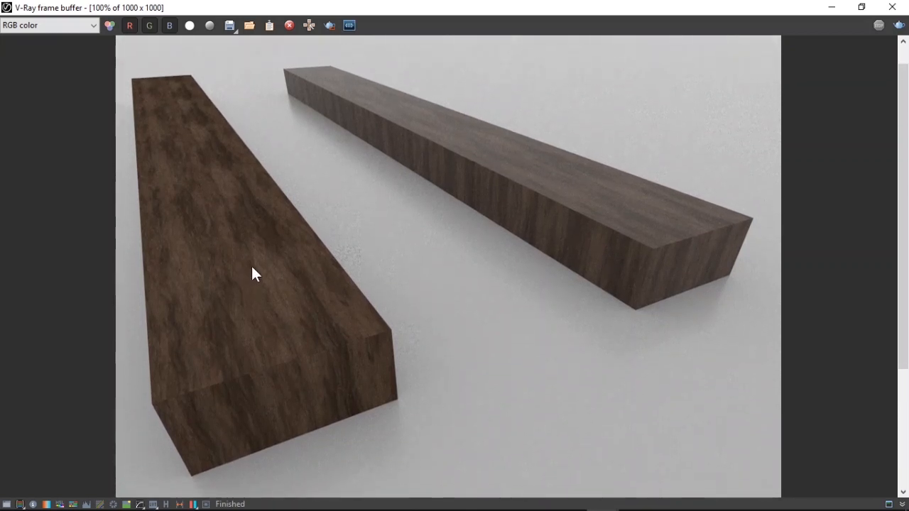
pyautogui.moveTo(586, 238)
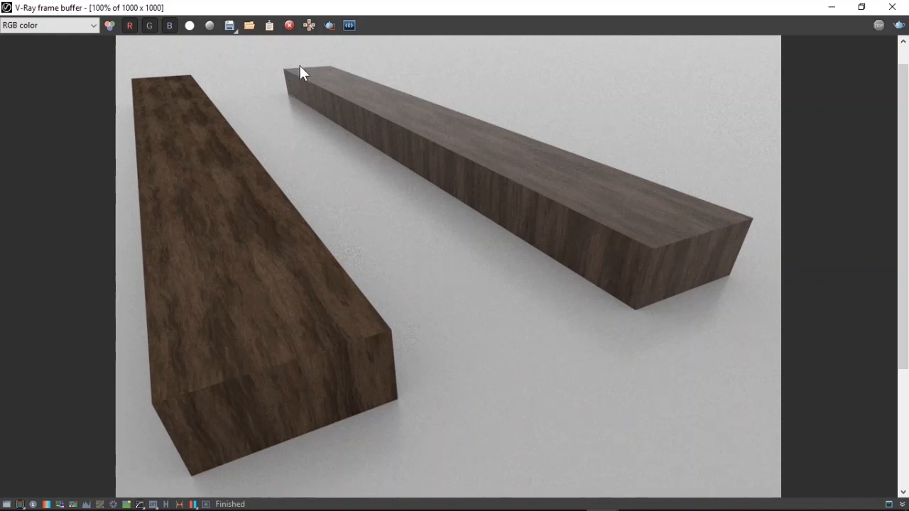
pyautogui.moveTo(714, 206)
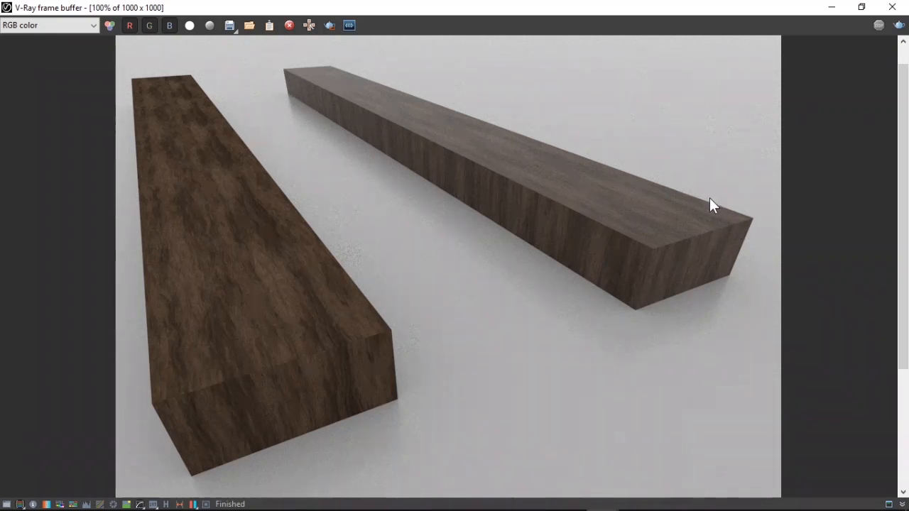
pyautogui.moveTo(348, 126)
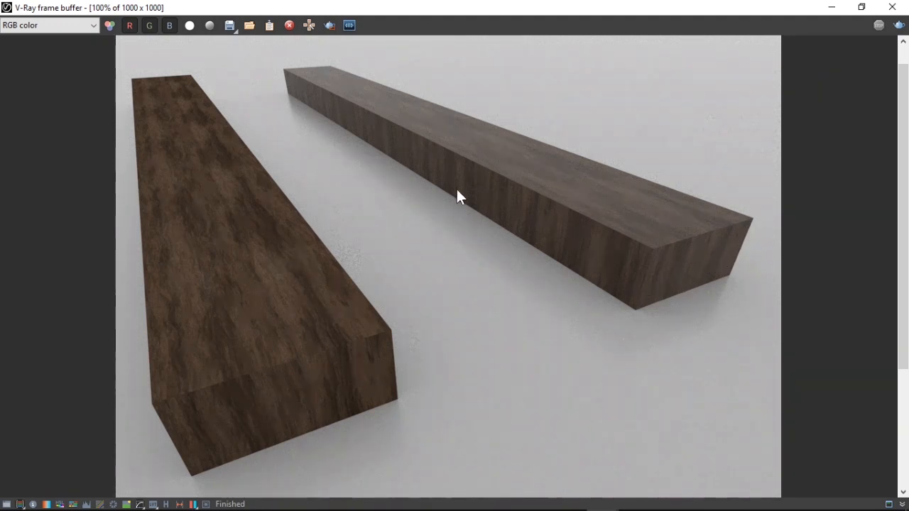
pyautogui.moveTo(653, 233)
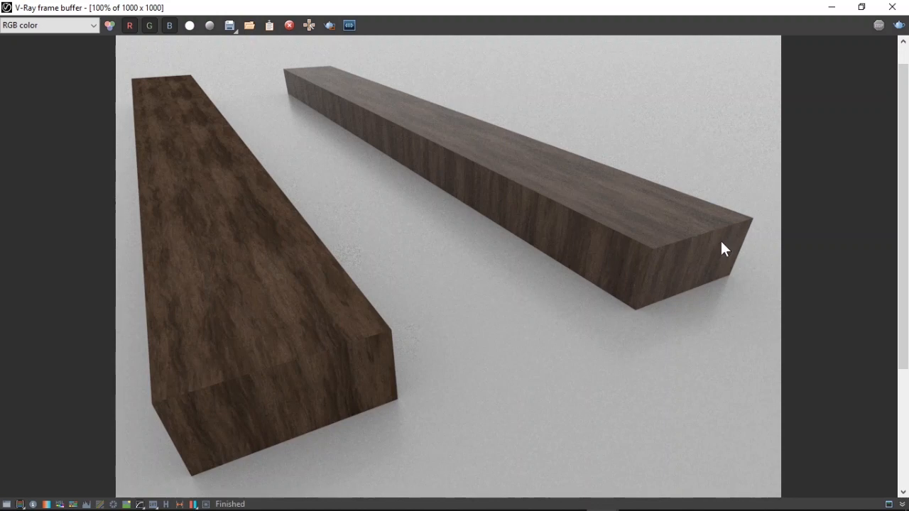
pyautogui.moveTo(699, 250)
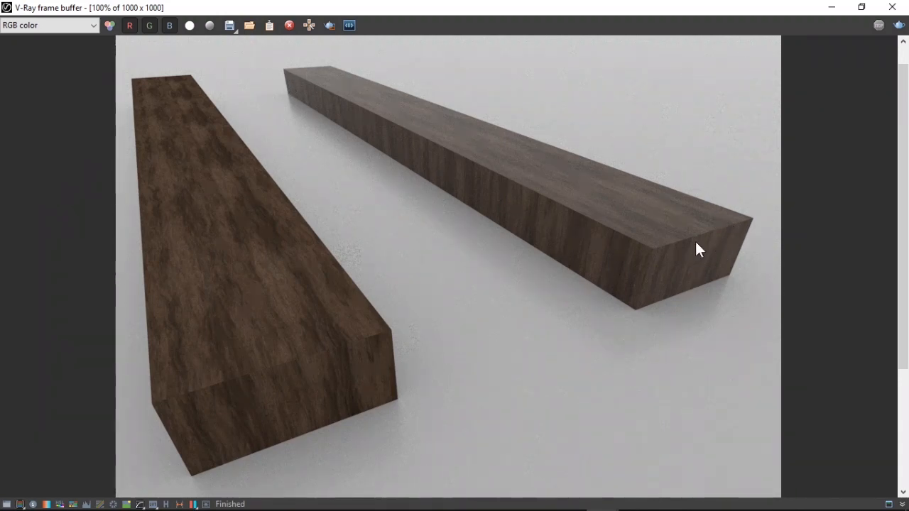
pyautogui.moveTo(724, 254)
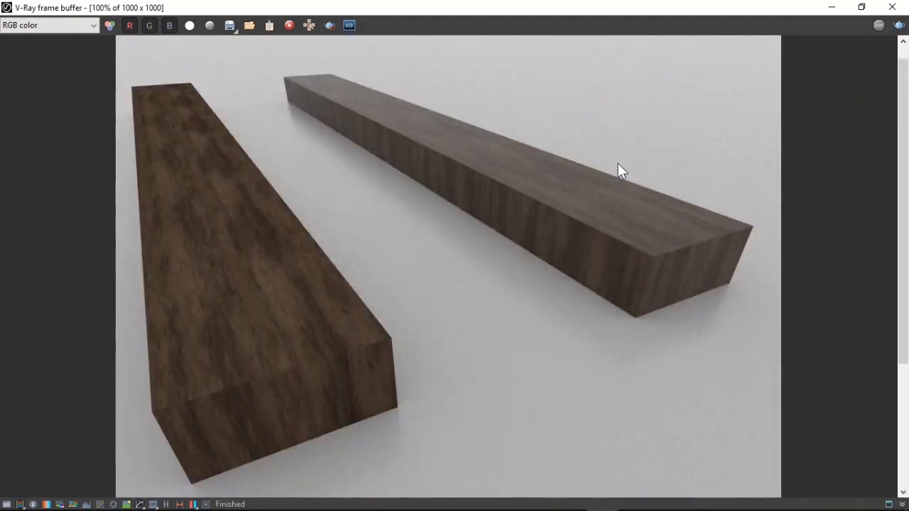
pyautogui.moveTo(348, 220)
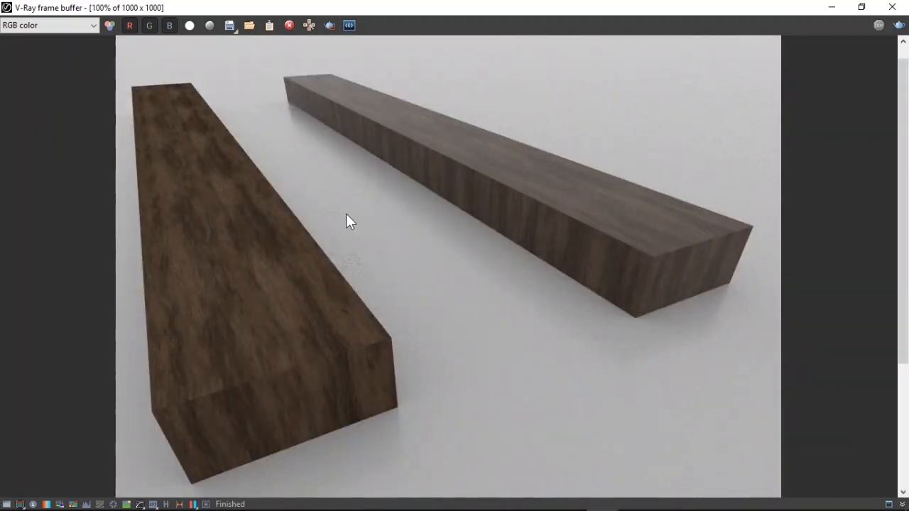